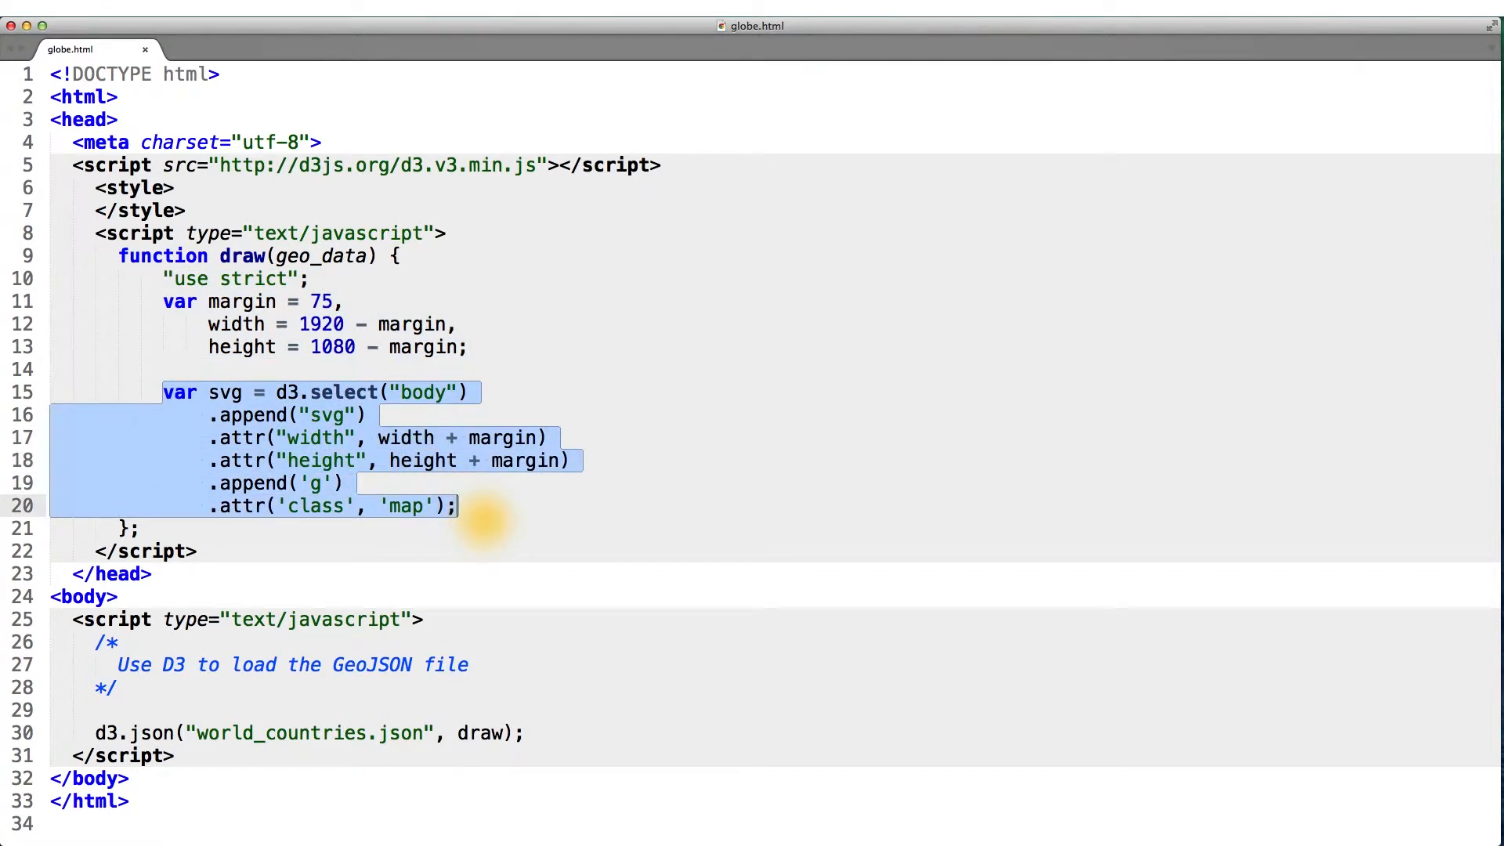
Insert a debugger; statement at the end of the draw function in globe.html.
{"action": "double_click", "coordinate": [404, 506]}
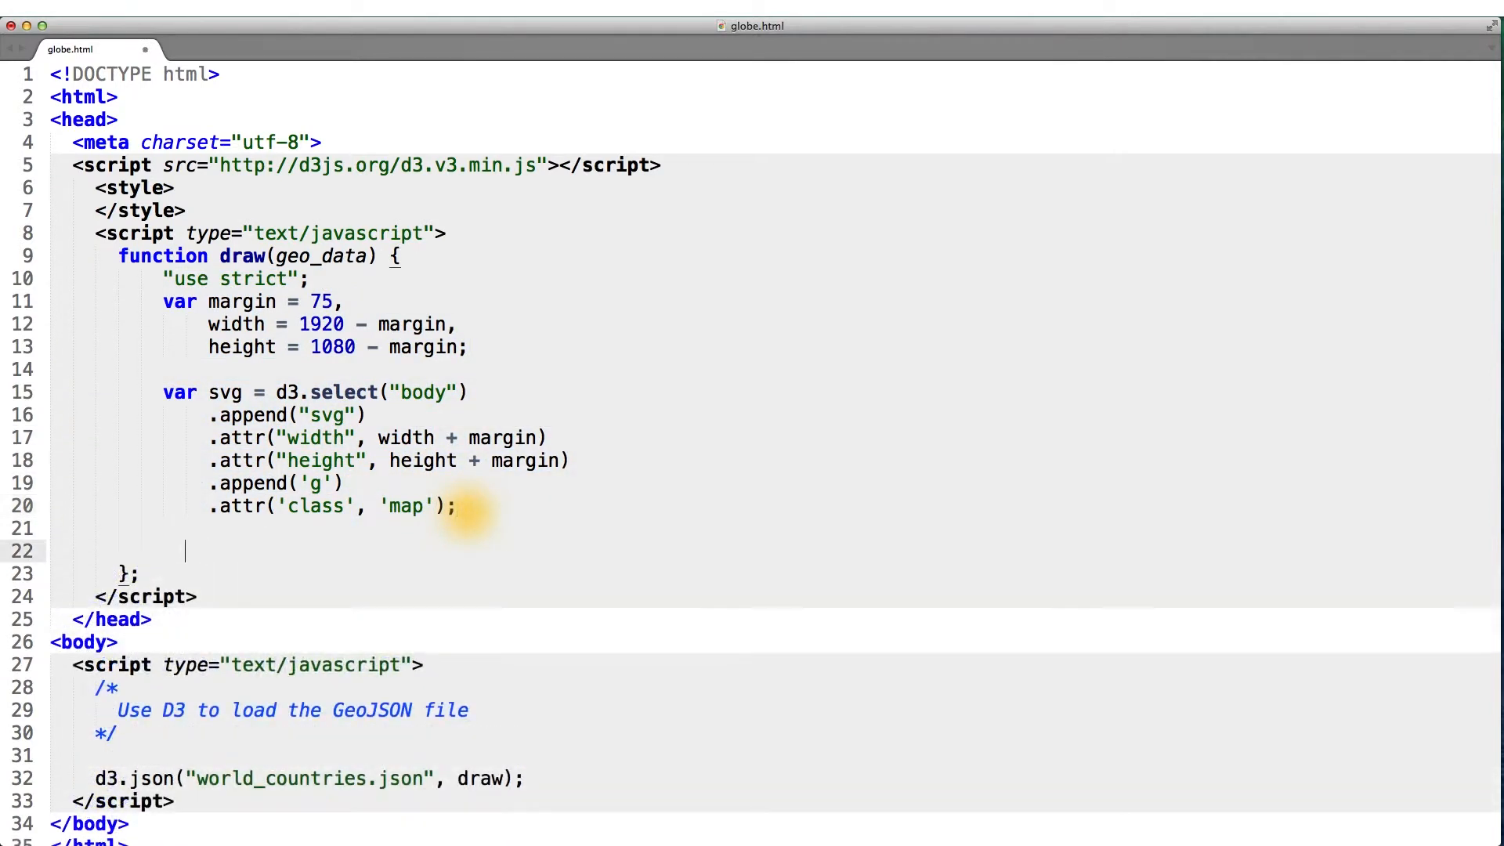
{"action": "type", "text": "debugger;"}
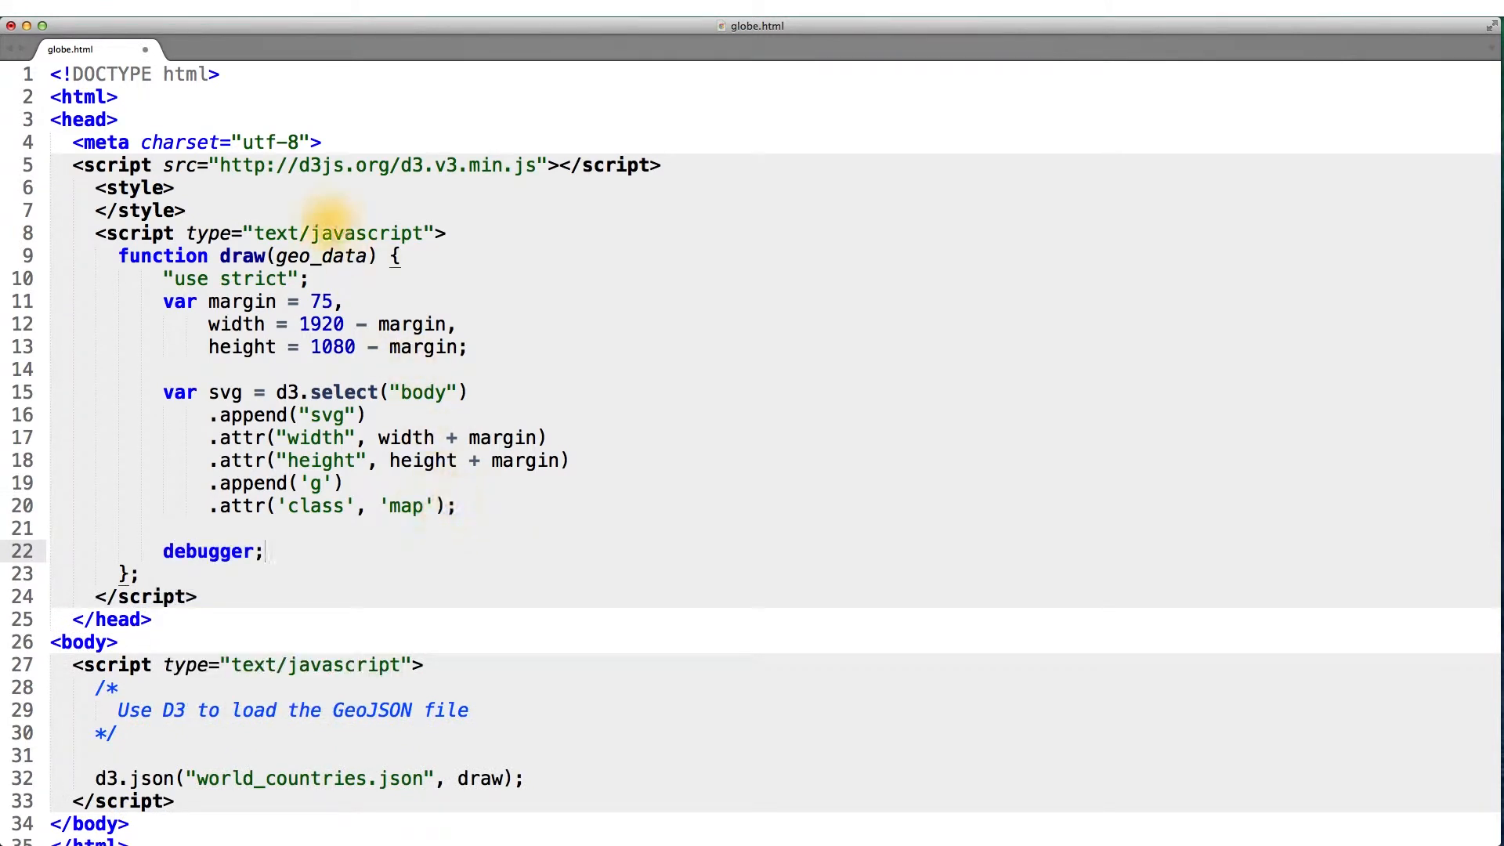
{"action": "double_click", "coordinate": [316, 256]}
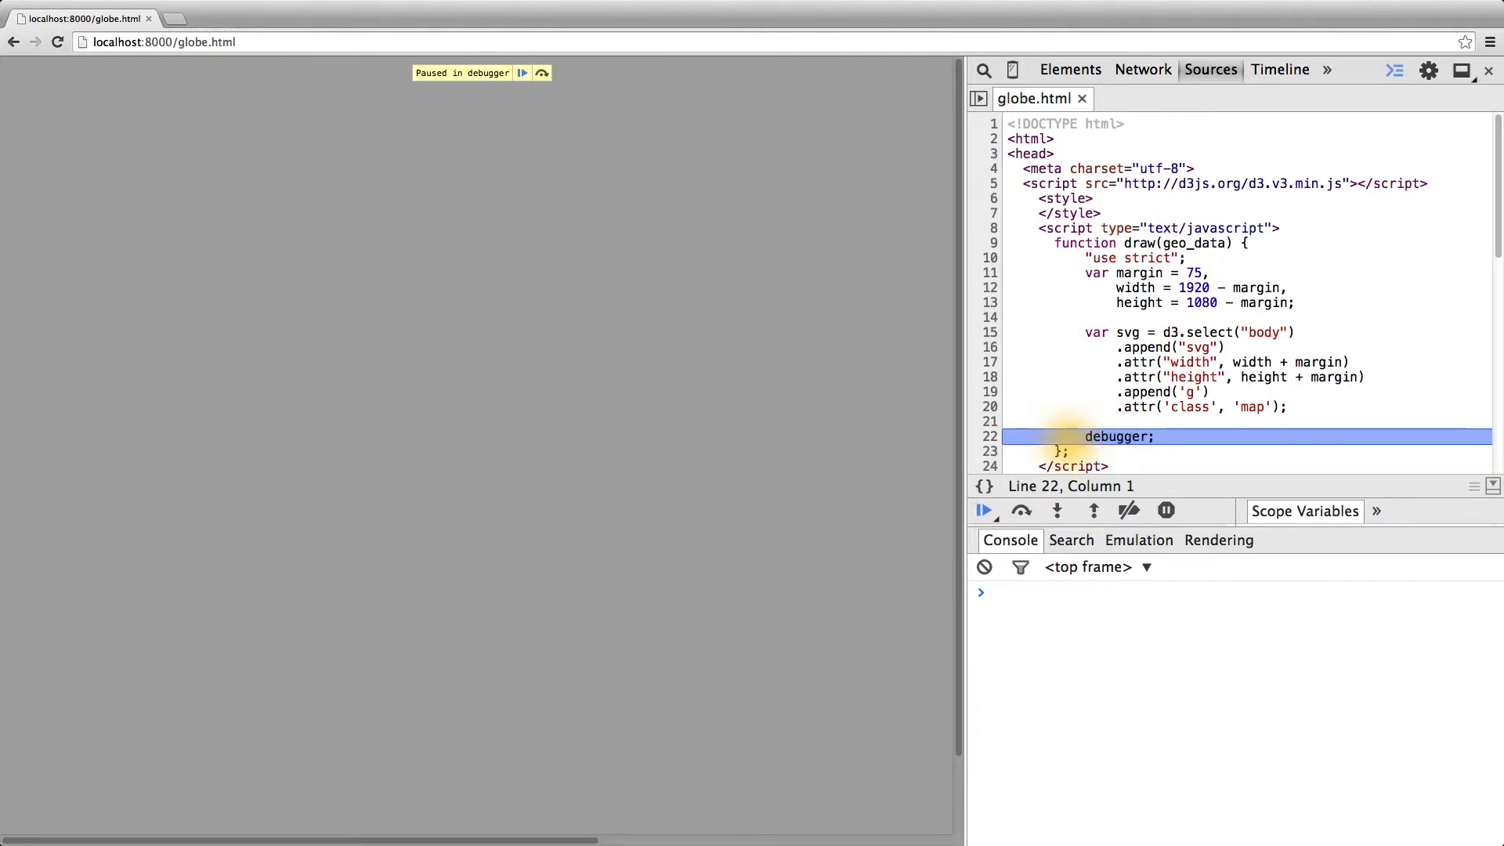
Evaluate geo_data in the Console while paused at the debugger line.
{"action": "type", "text": "geo_data"}
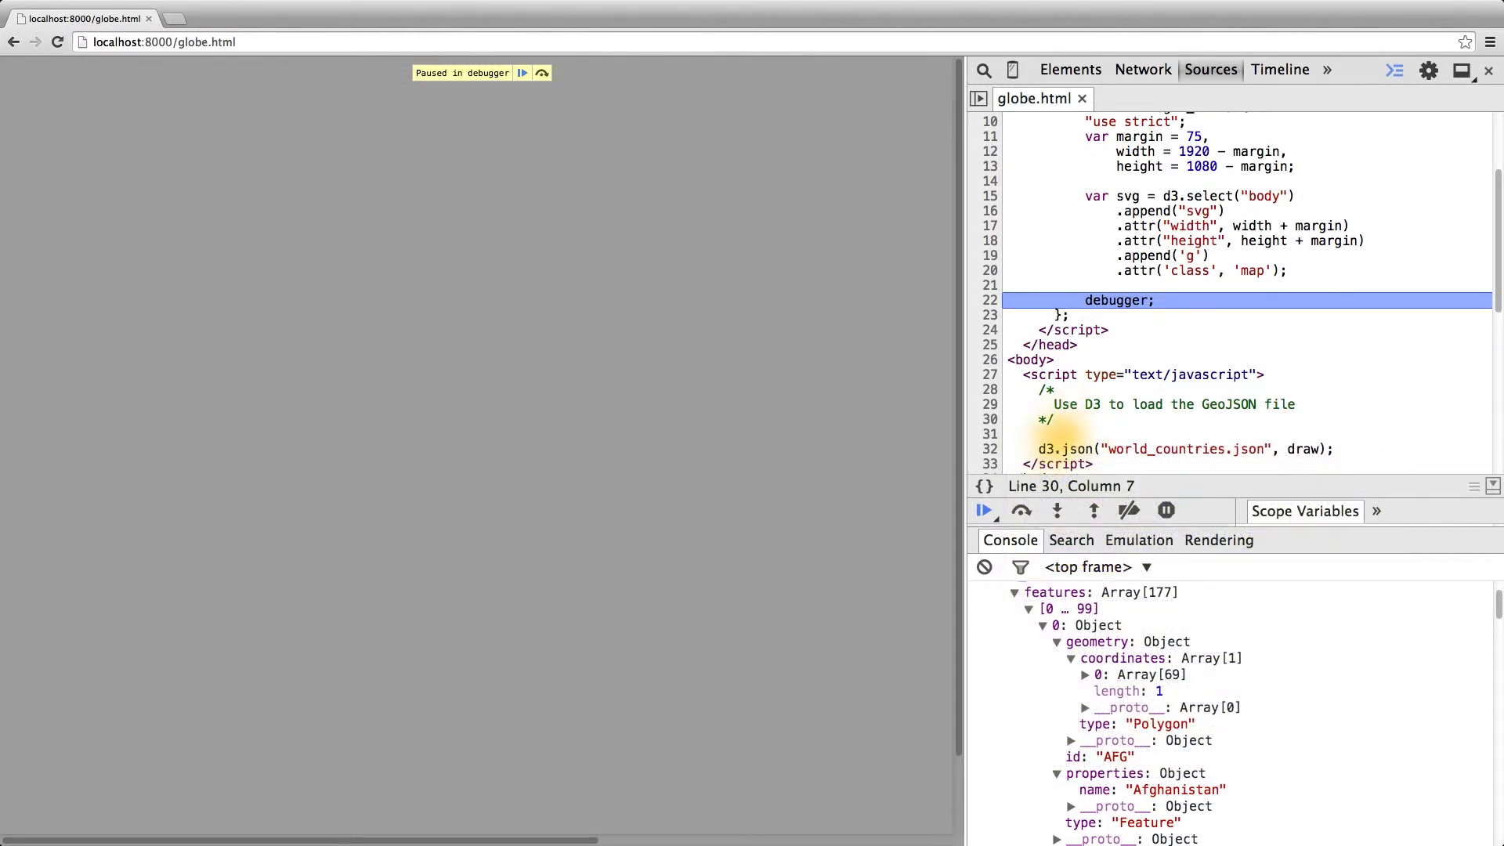
Highlight the d3.json("world_countries.json") call in the Sources panel.
{"action": "left_click_drag", "start_coordinate": [1037, 450], "coordinate": [1266, 449]}
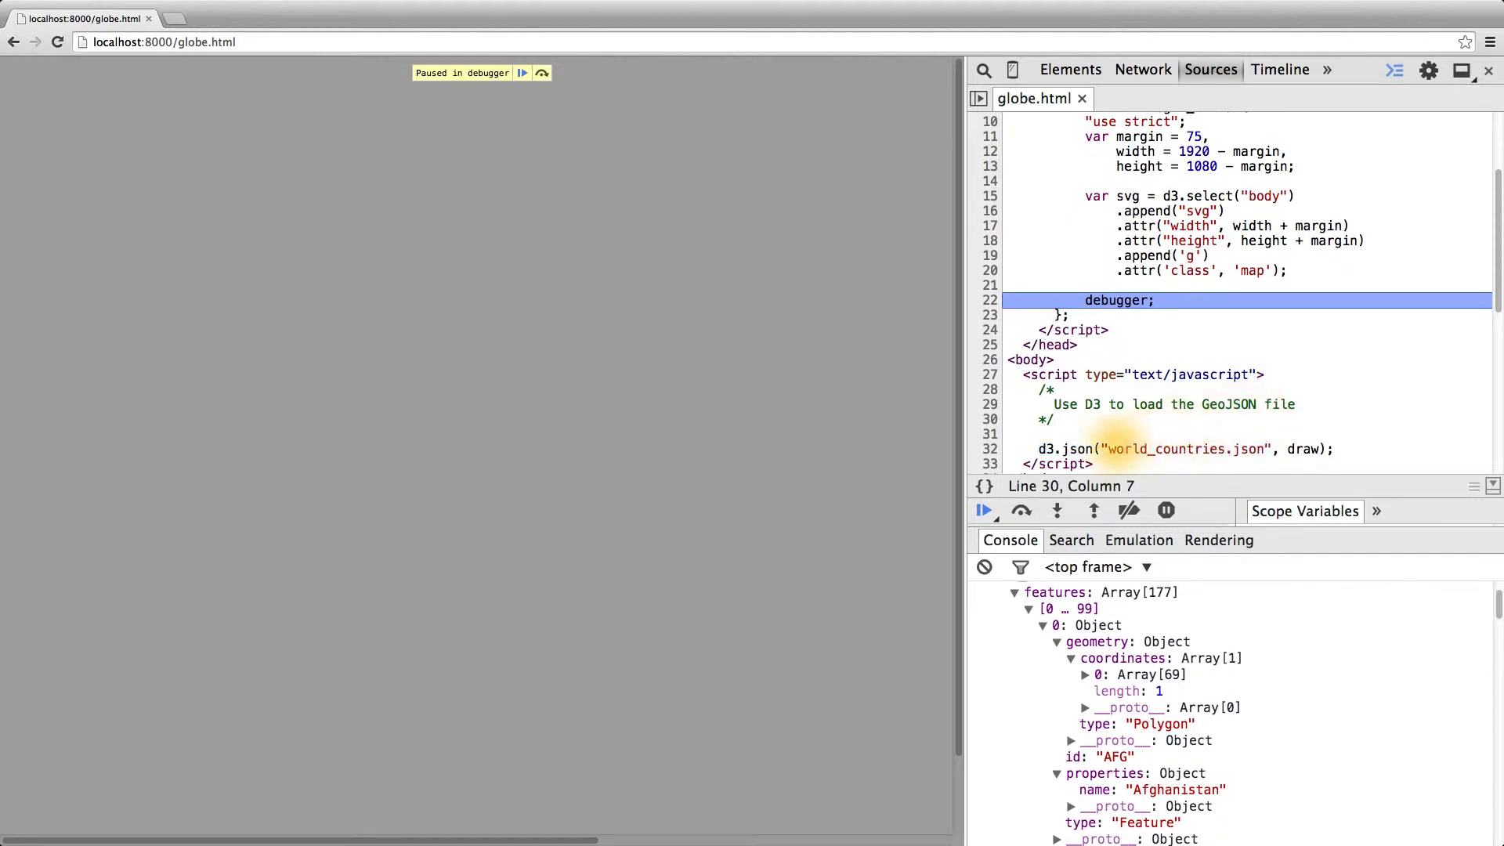
{"action": "left_click_drag", "start_coordinate": [1037, 449], "coordinate": [1267, 450]}
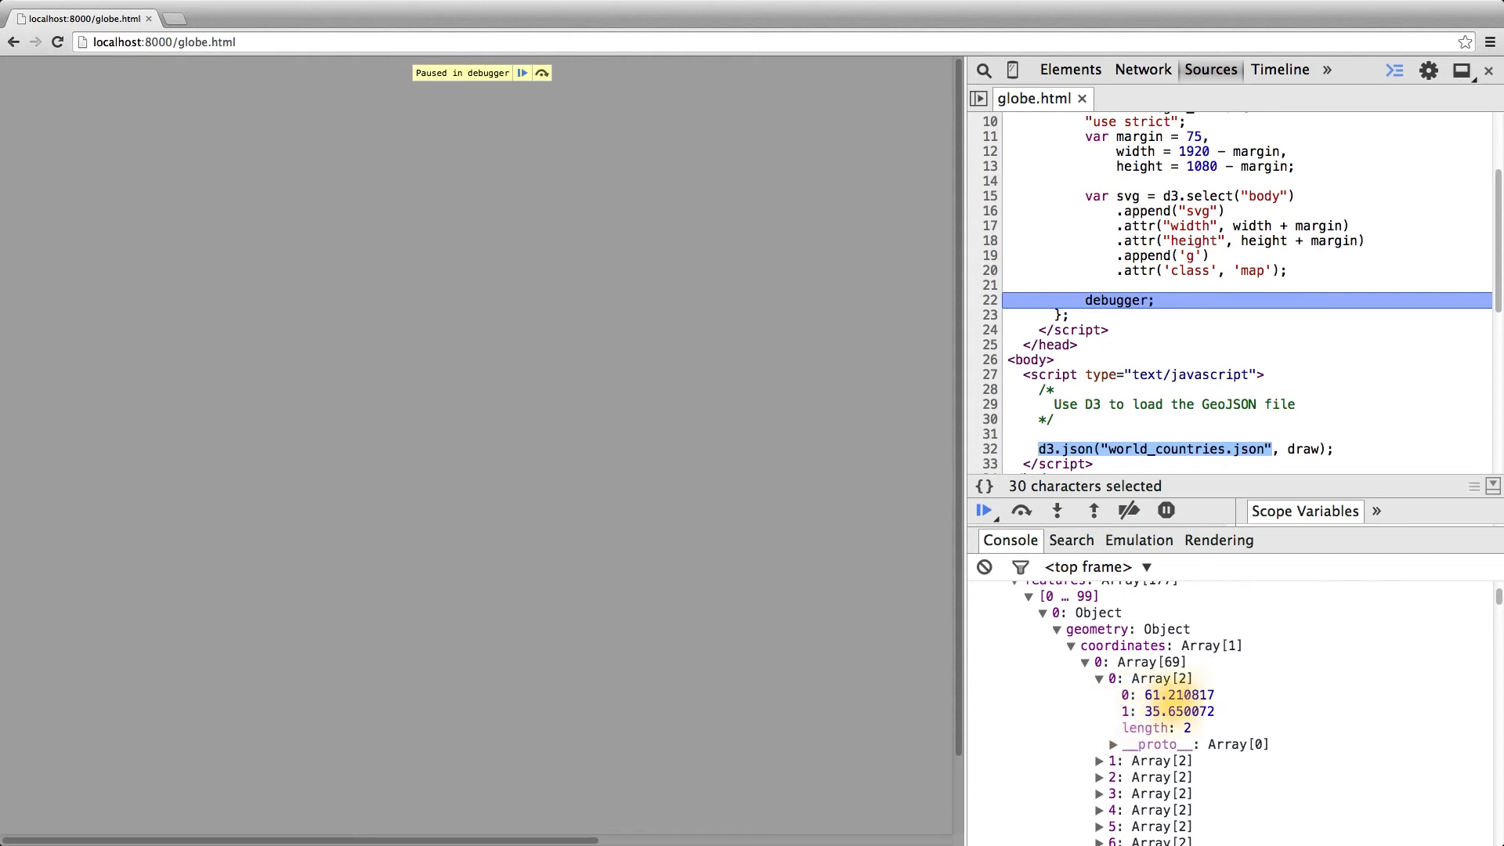
Point at the 61.210817 value, then collapse Afghanistan's coordinates array.
{"action": "left_click", "coordinate": [1168, 694]}
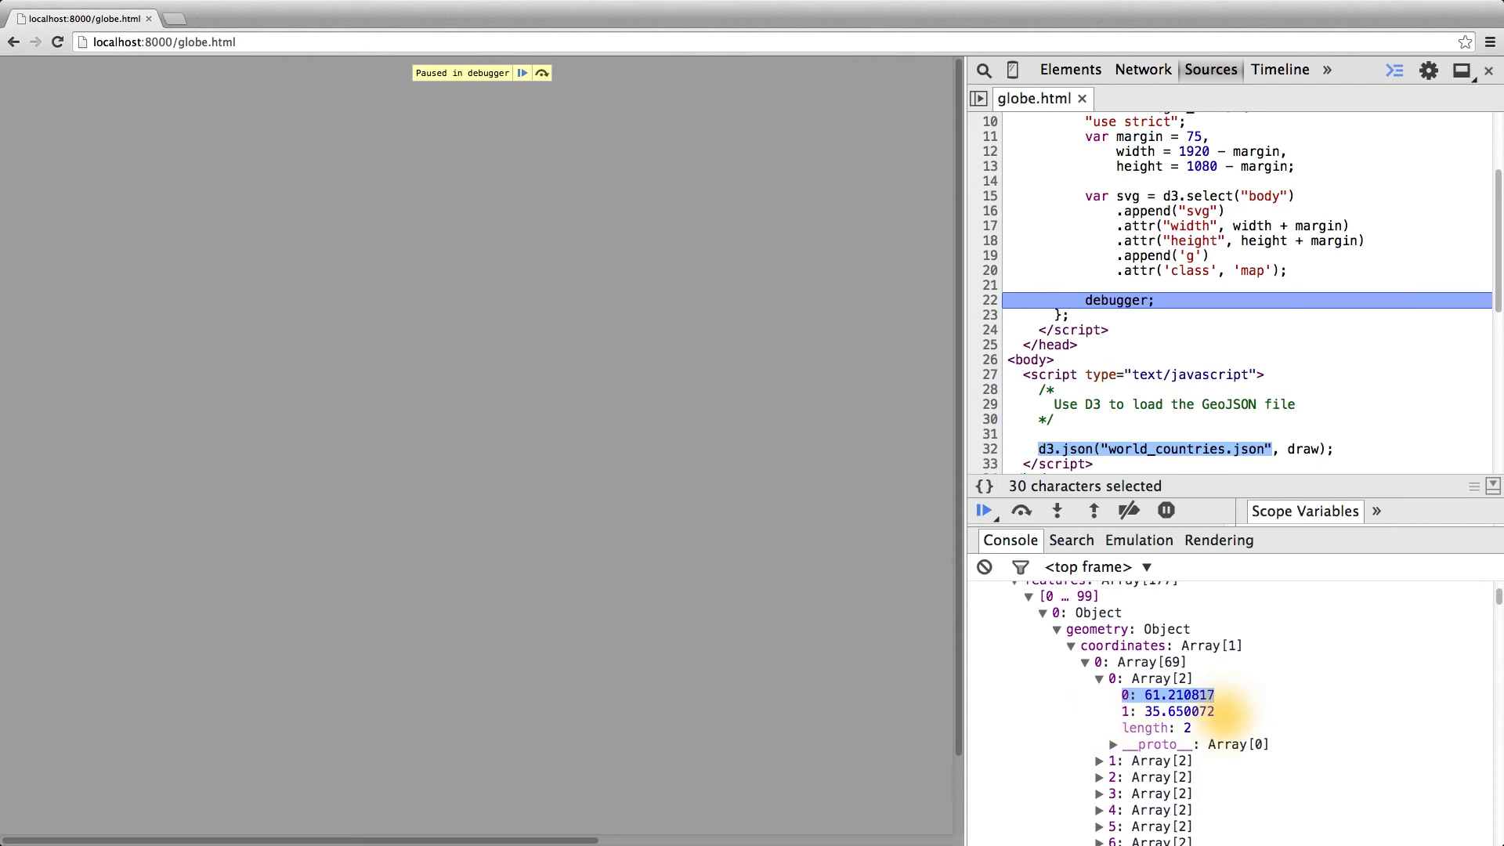
{"action": "left_click", "coordinate": [1166, 711]}
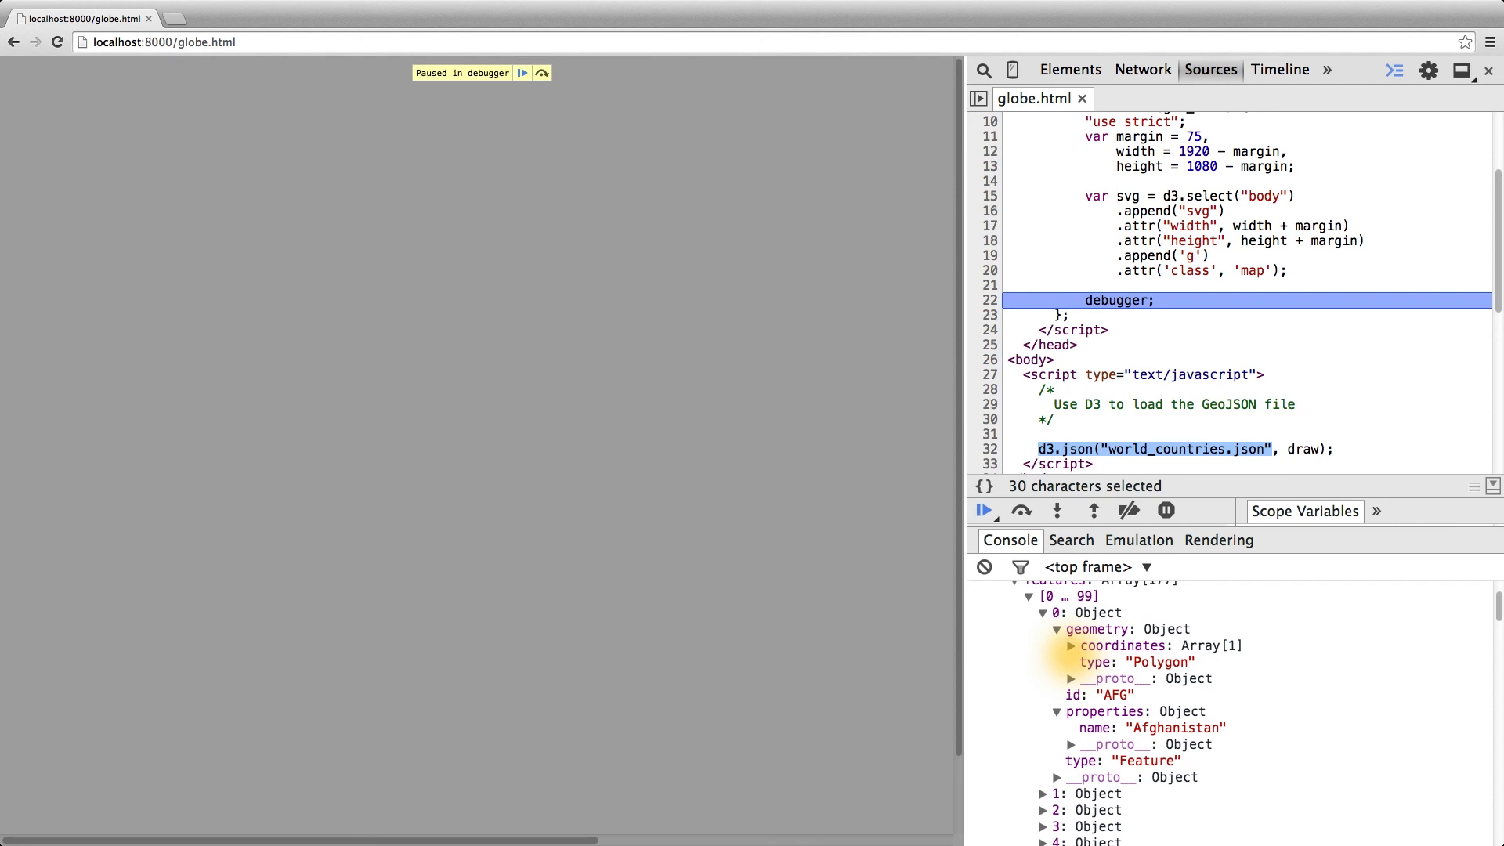
{"action": "mouse_move", "coordinate": [1138, 661]}
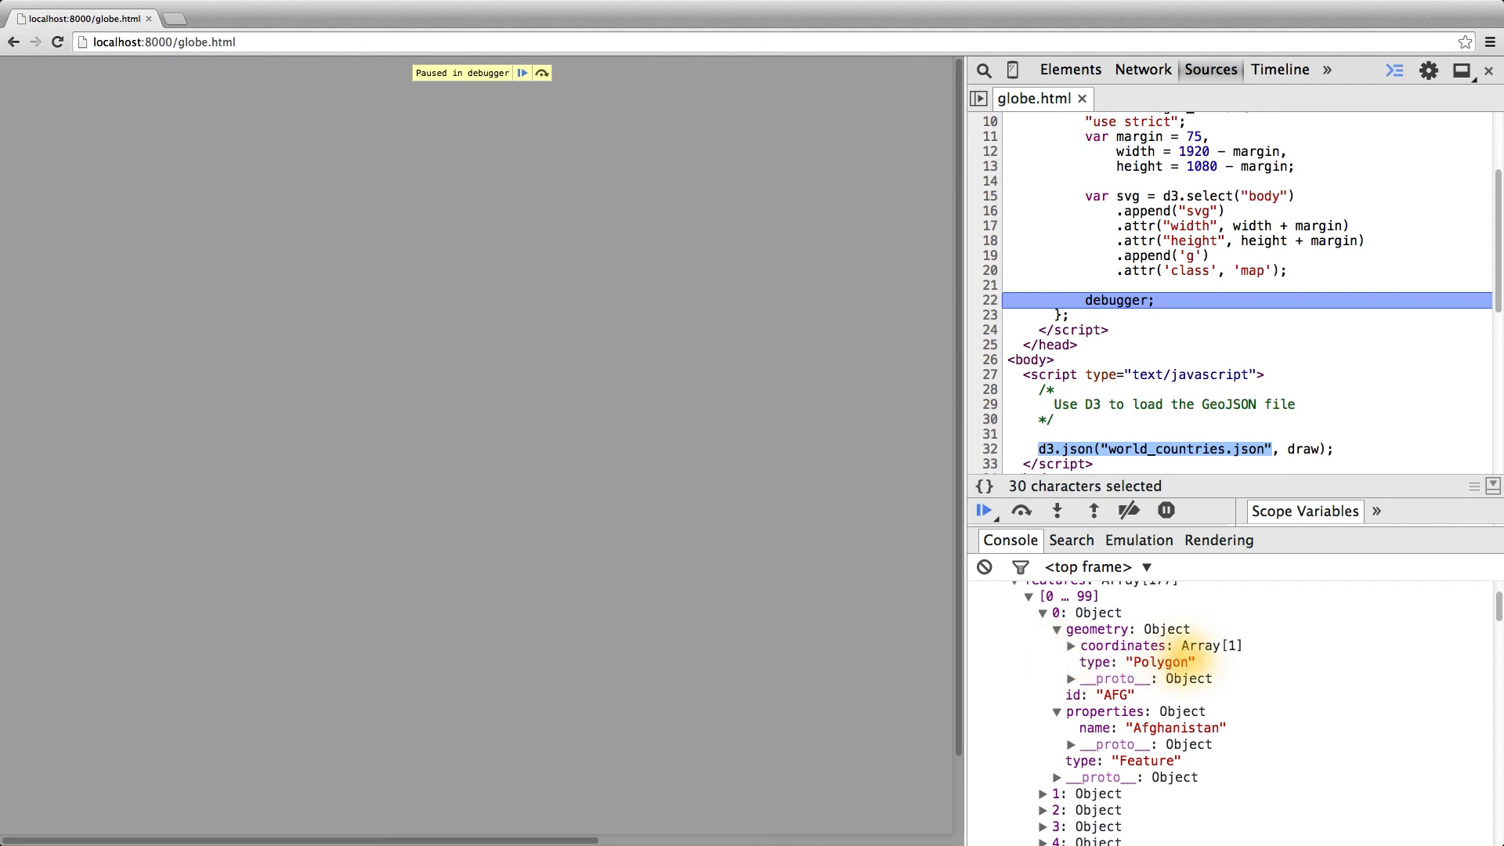